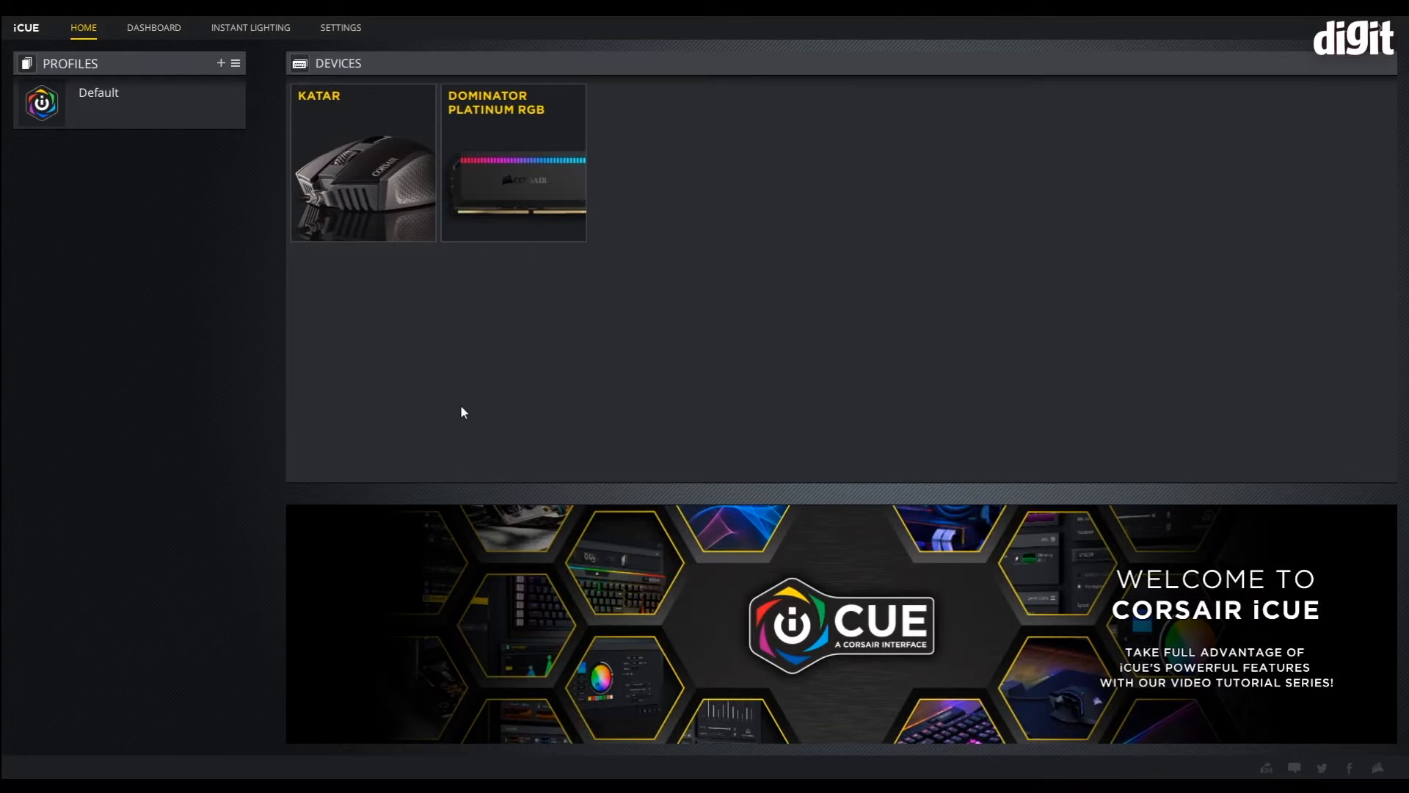
pyautogui.moveTo(372, 158)
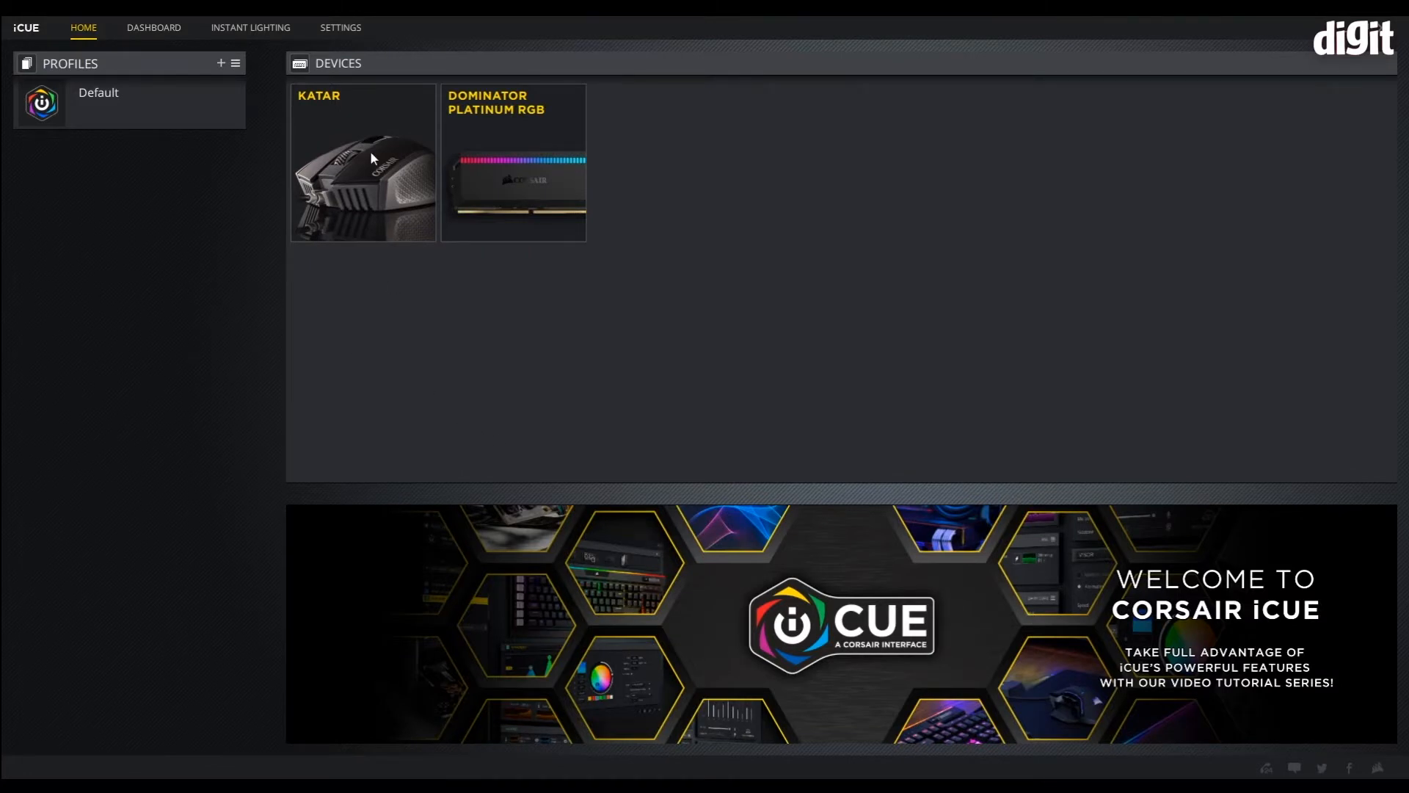
# - View the Katar mouse's Custom DPI stages, then return to the connected devices overview
pyautogui.click(362, 163)
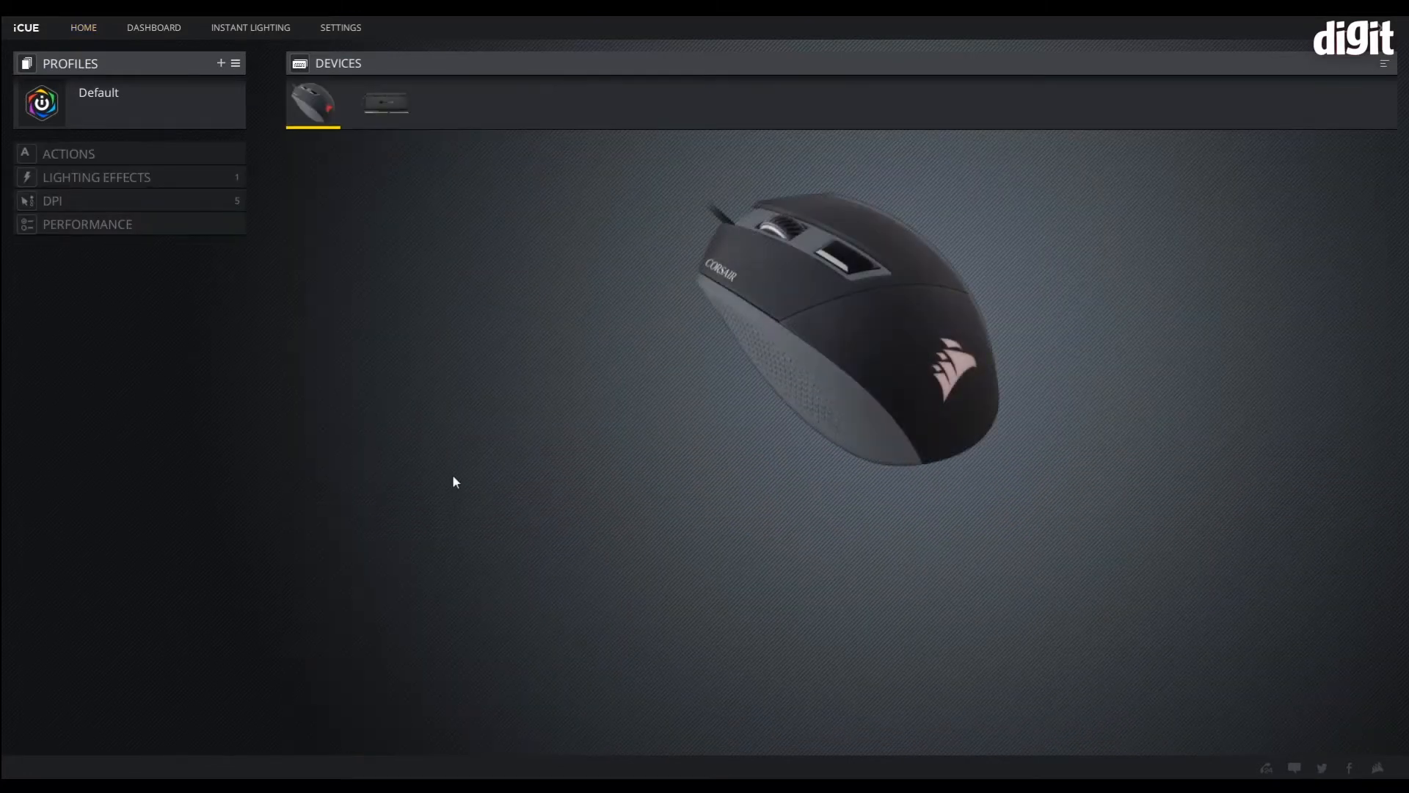
pyautogui.click(53, 201)
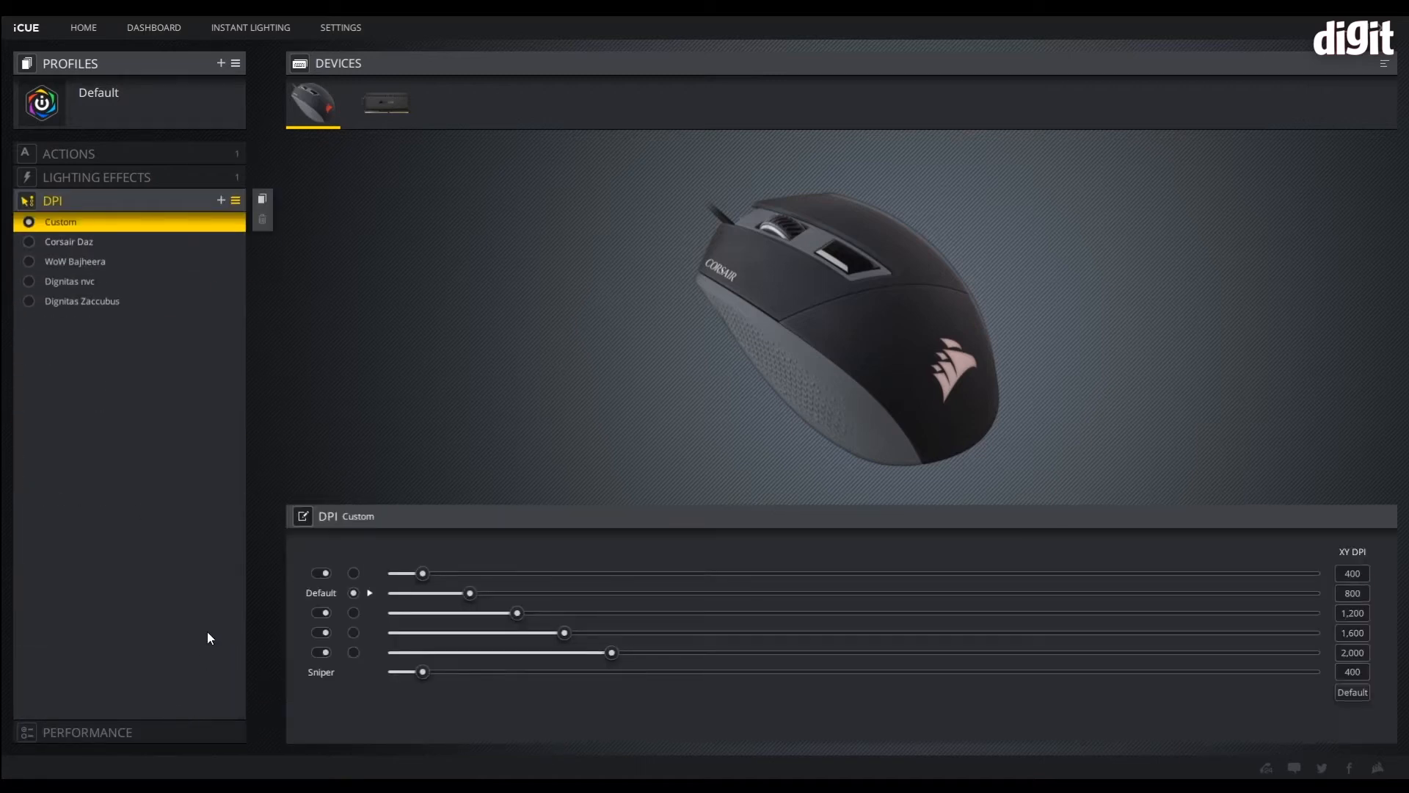
pyautogui.moveTo(165, 537)
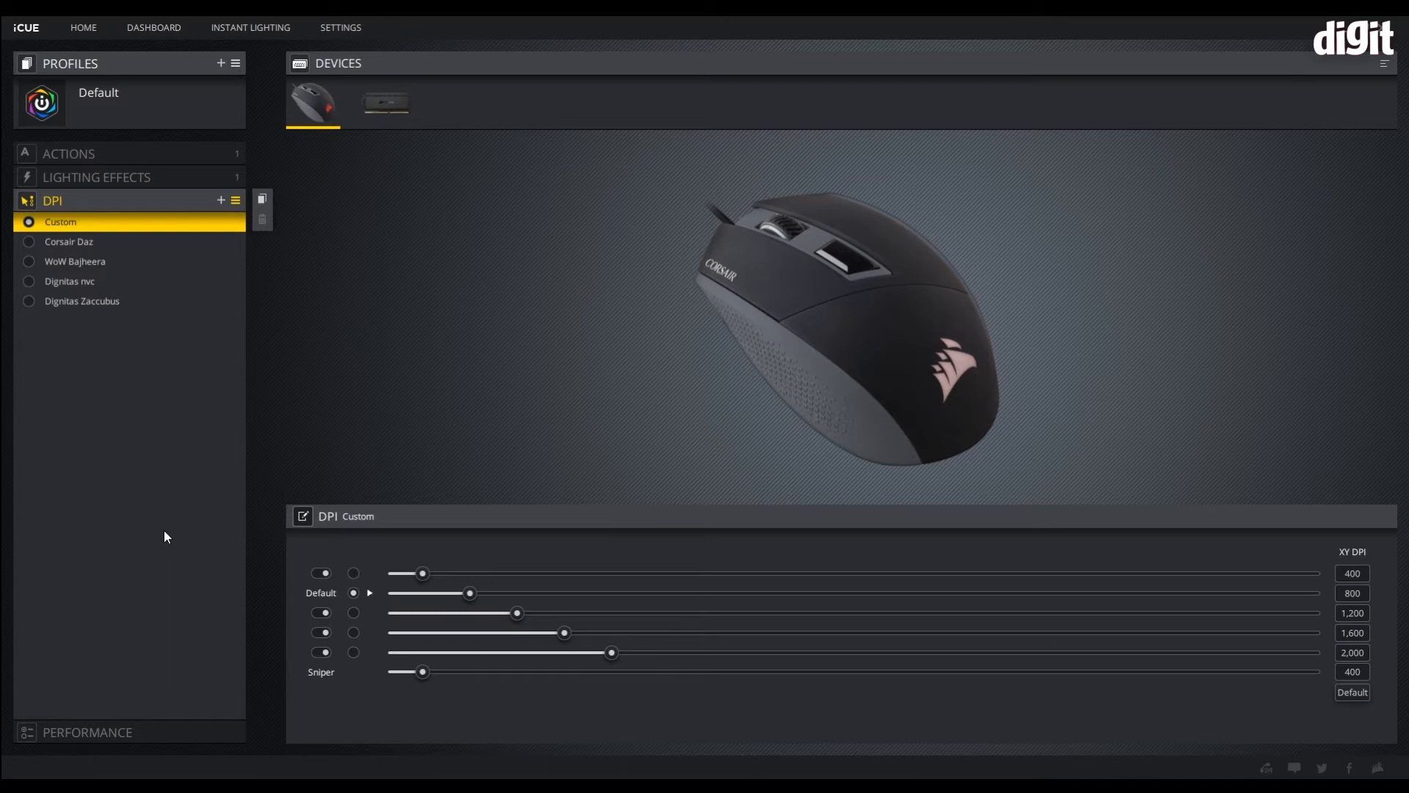
pyautogui.moveTo(170, 530)
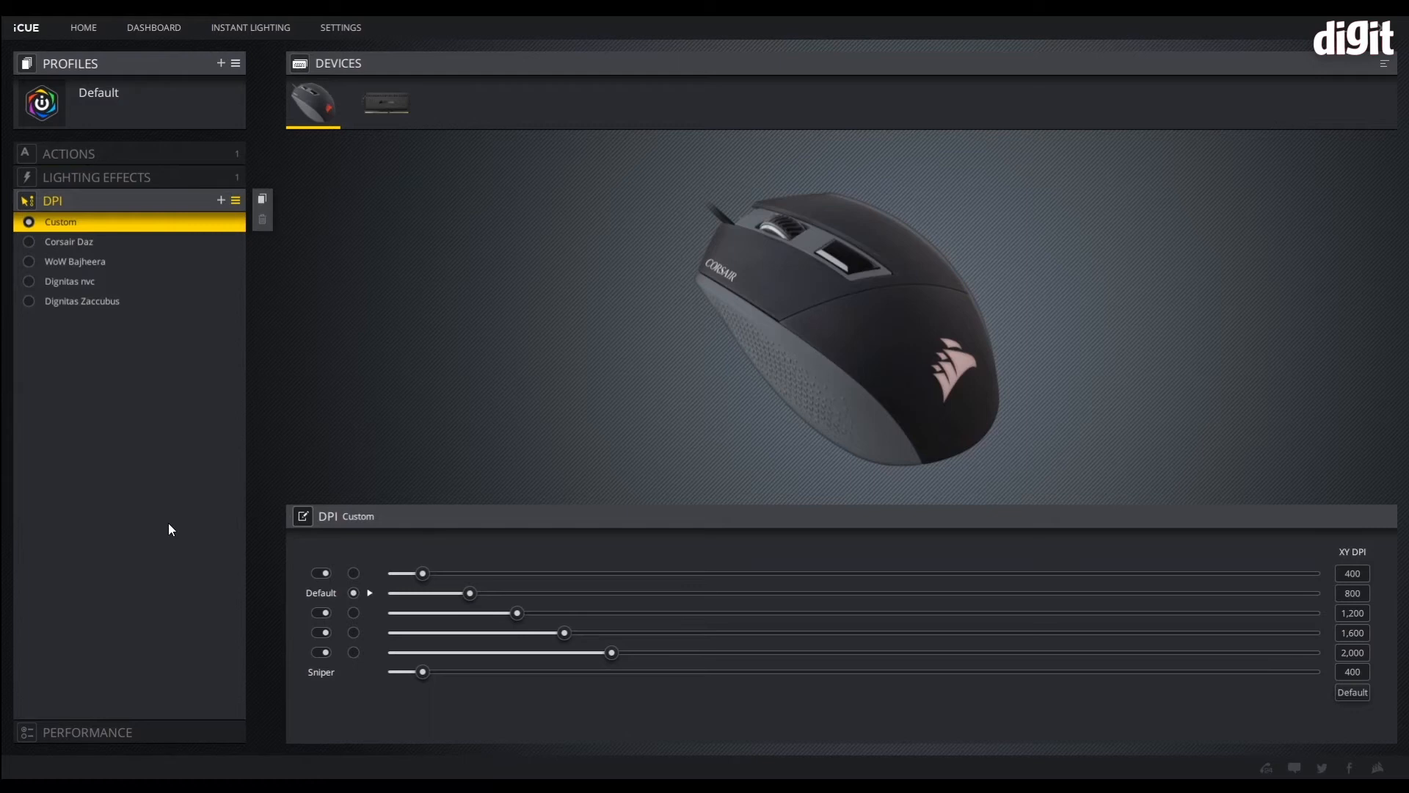
pyautogui.click(82, 27)
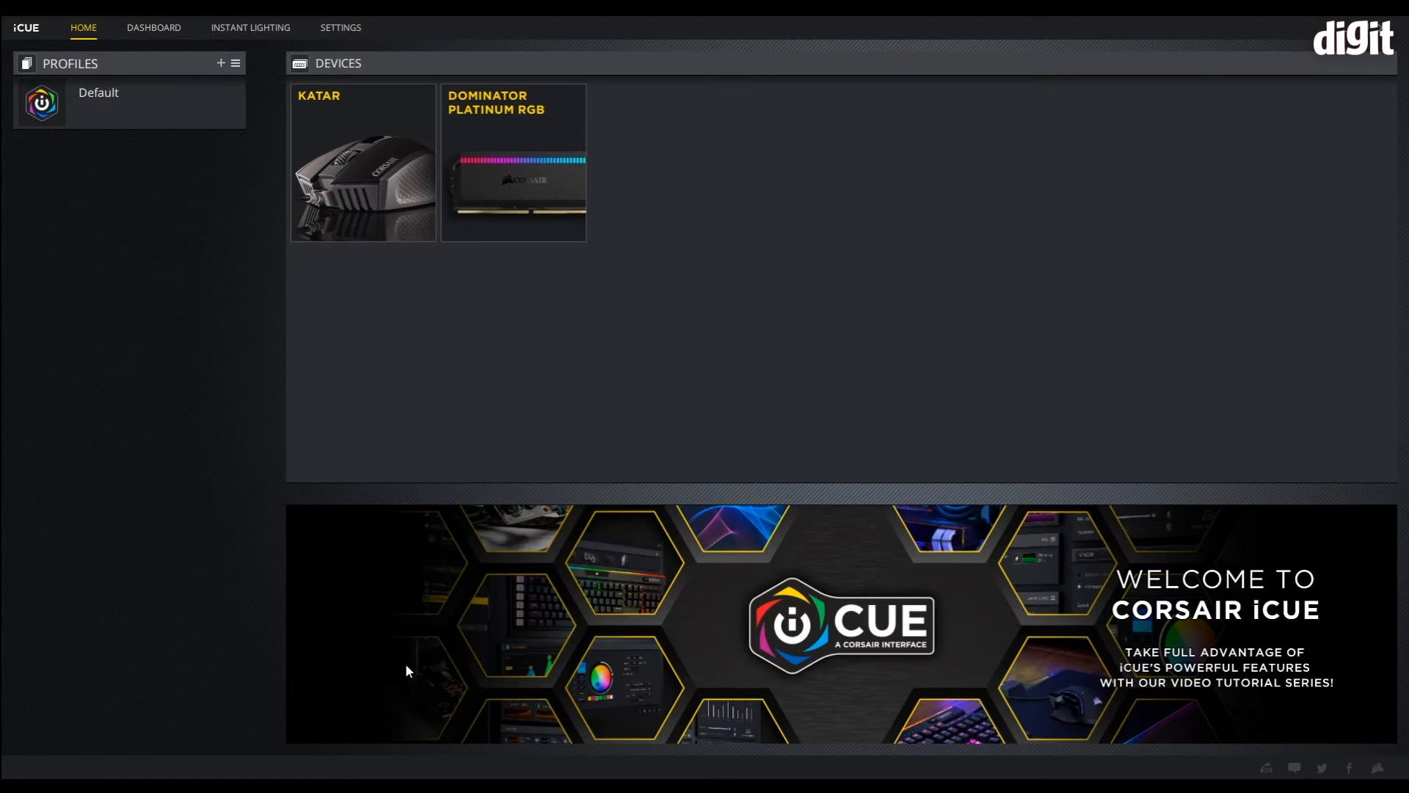
# - Reopen the Katar mouse's profile from its device tile on the HOME screen
pyautogui.click(363, 163)
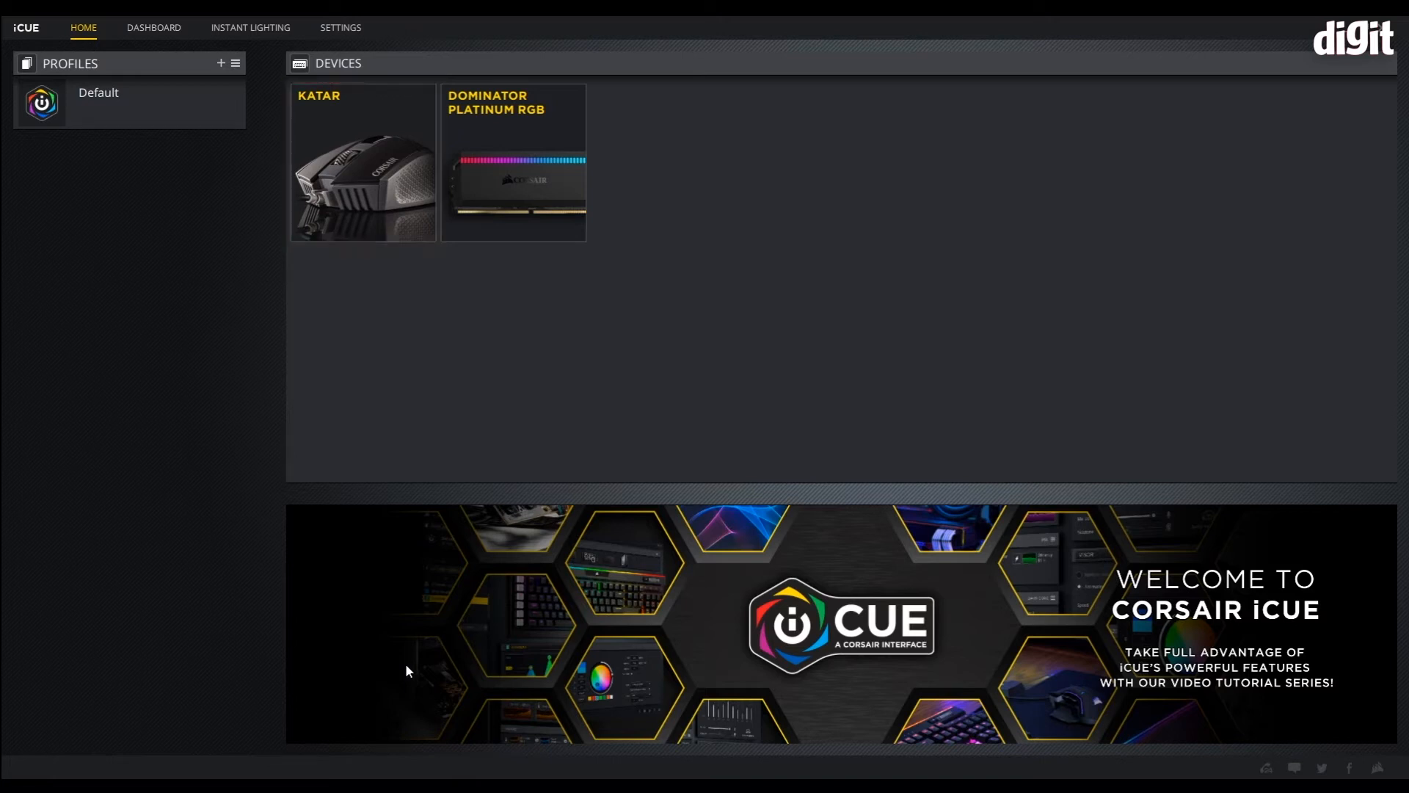
pyautogui.click(363, 163)
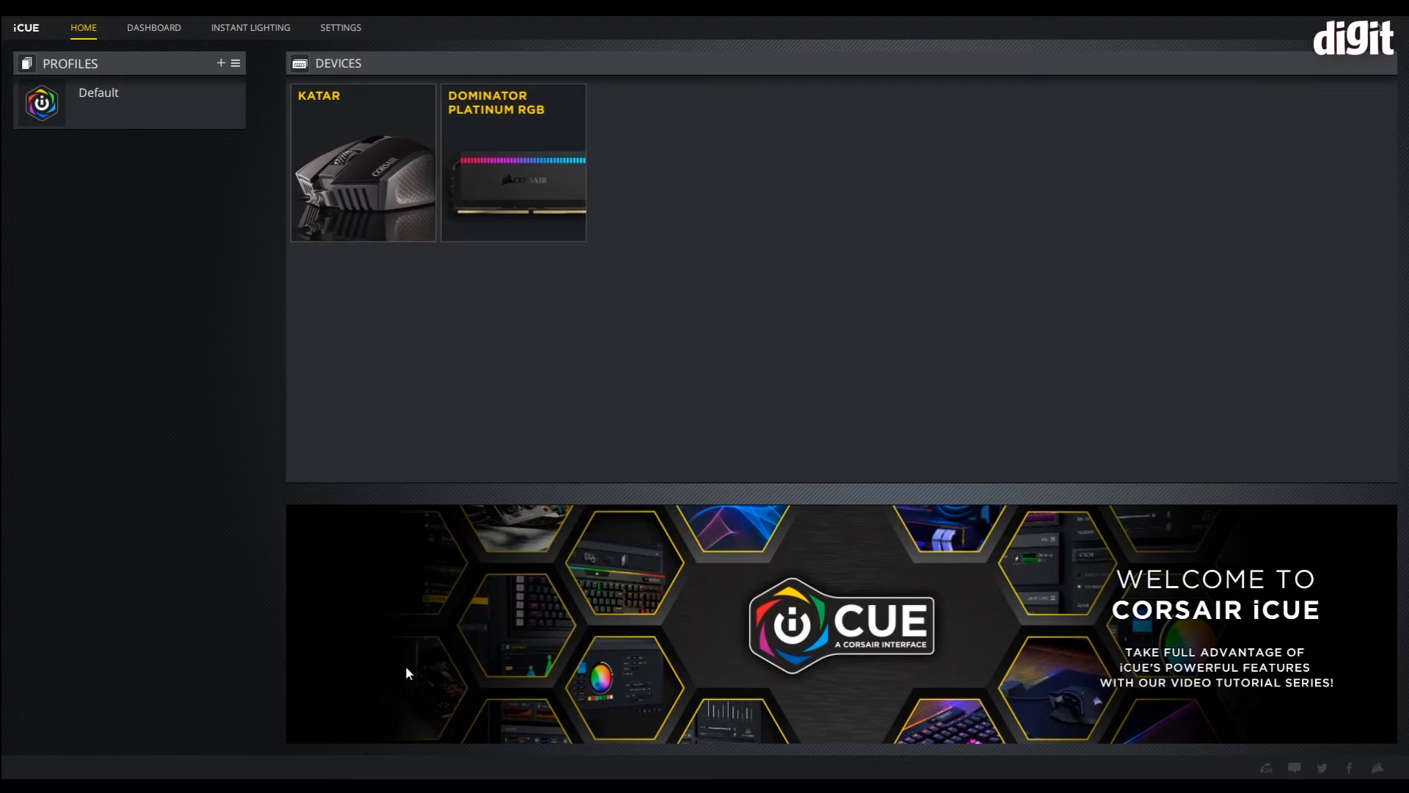
pyautogui.click(512, 161)
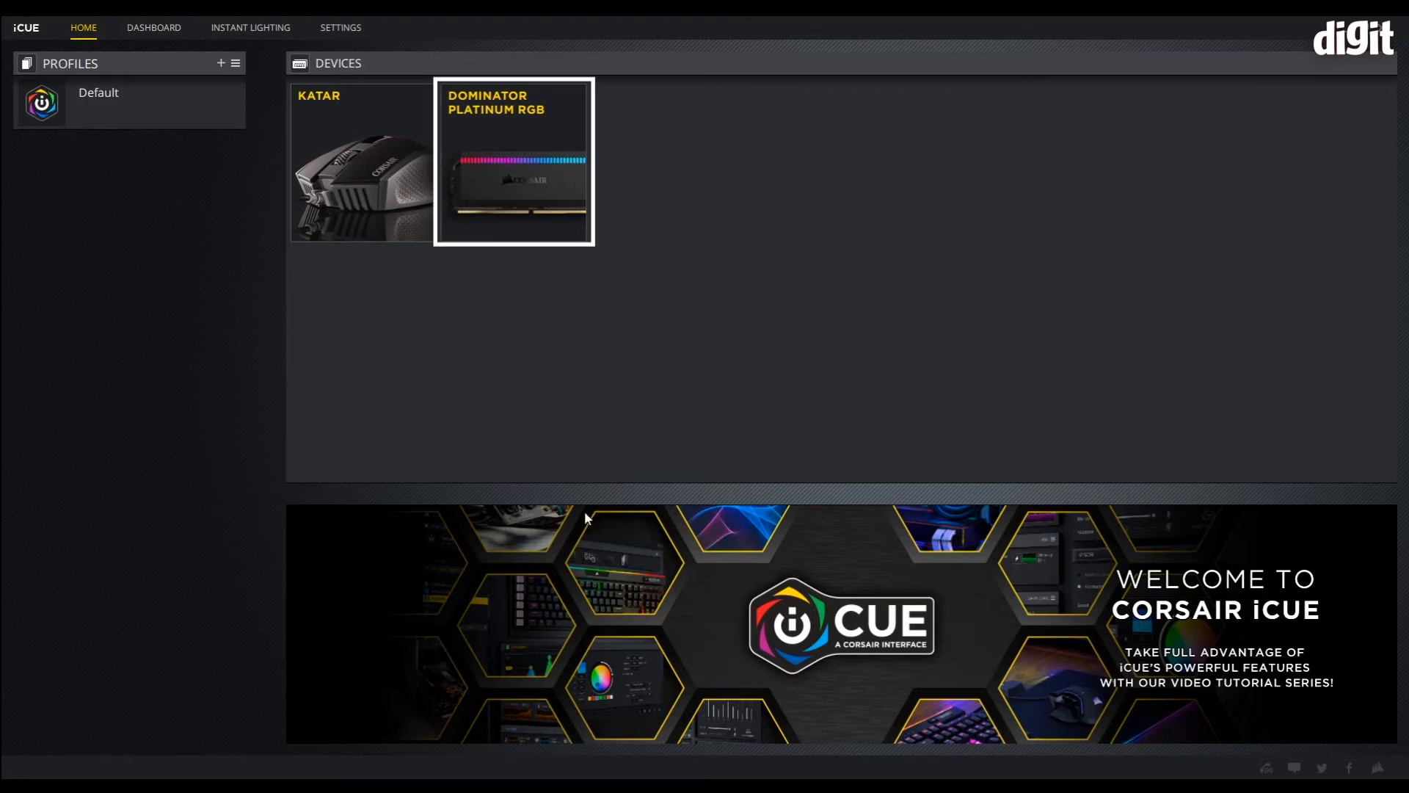
pyautogui.click(361, 162)
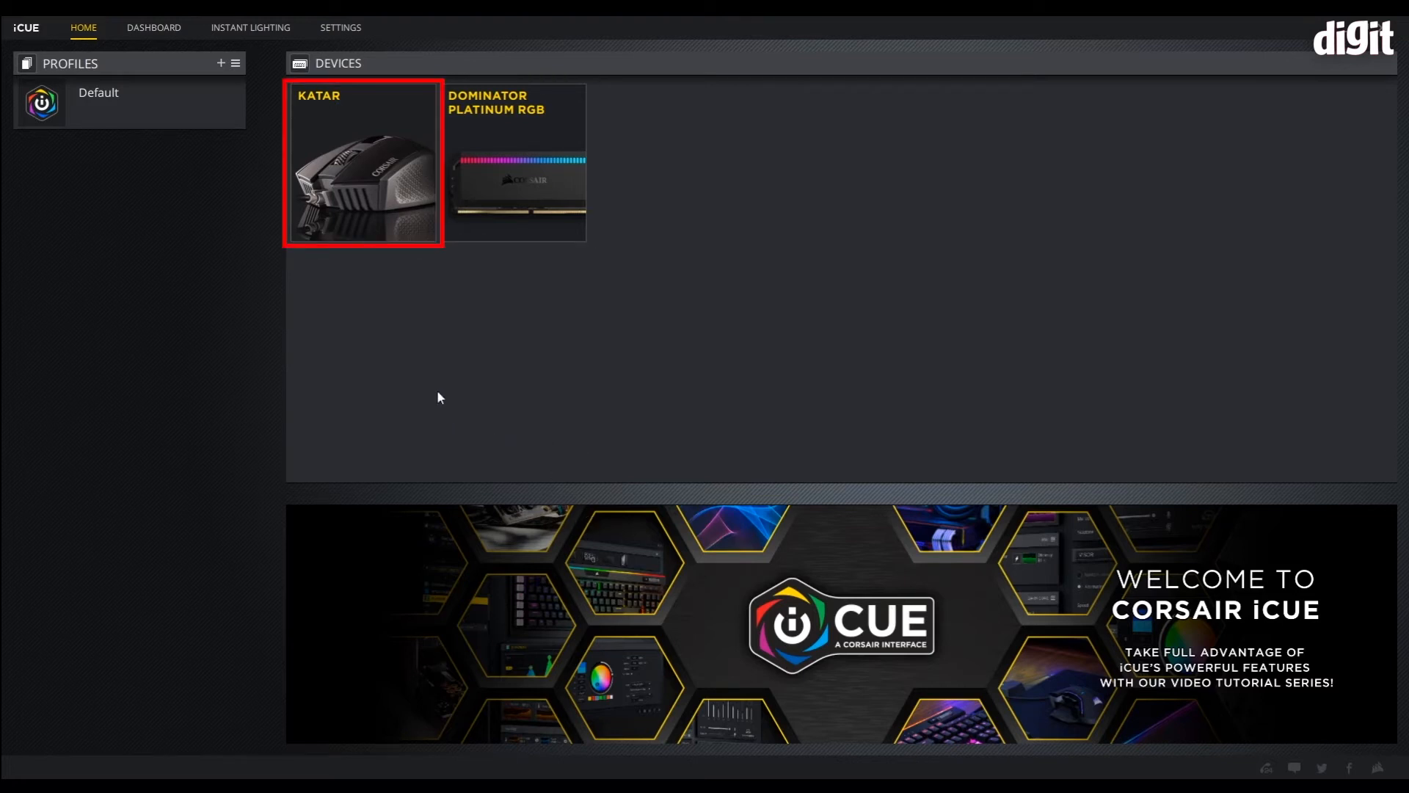
pyautogui.click(362, 166)
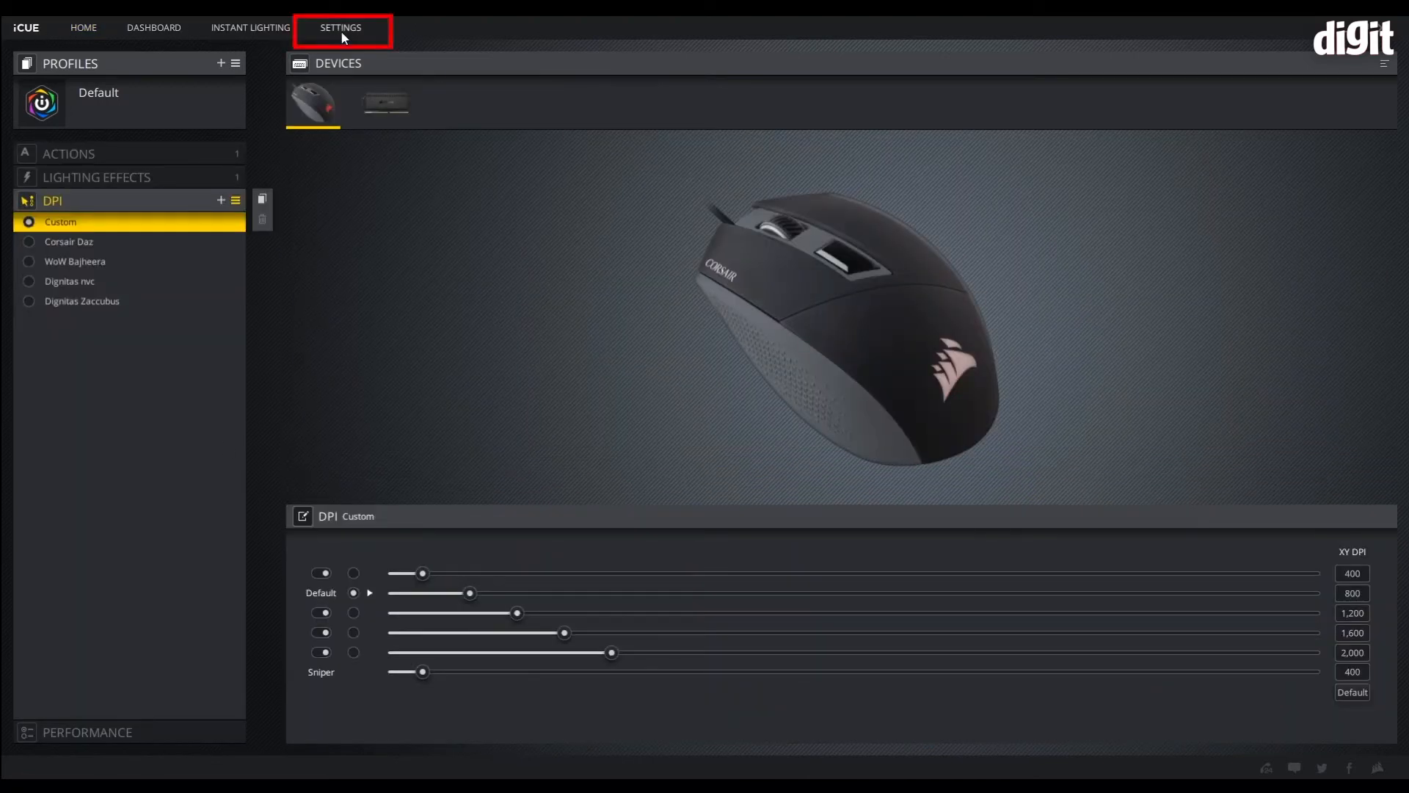
pyautogui.click(340, 26)
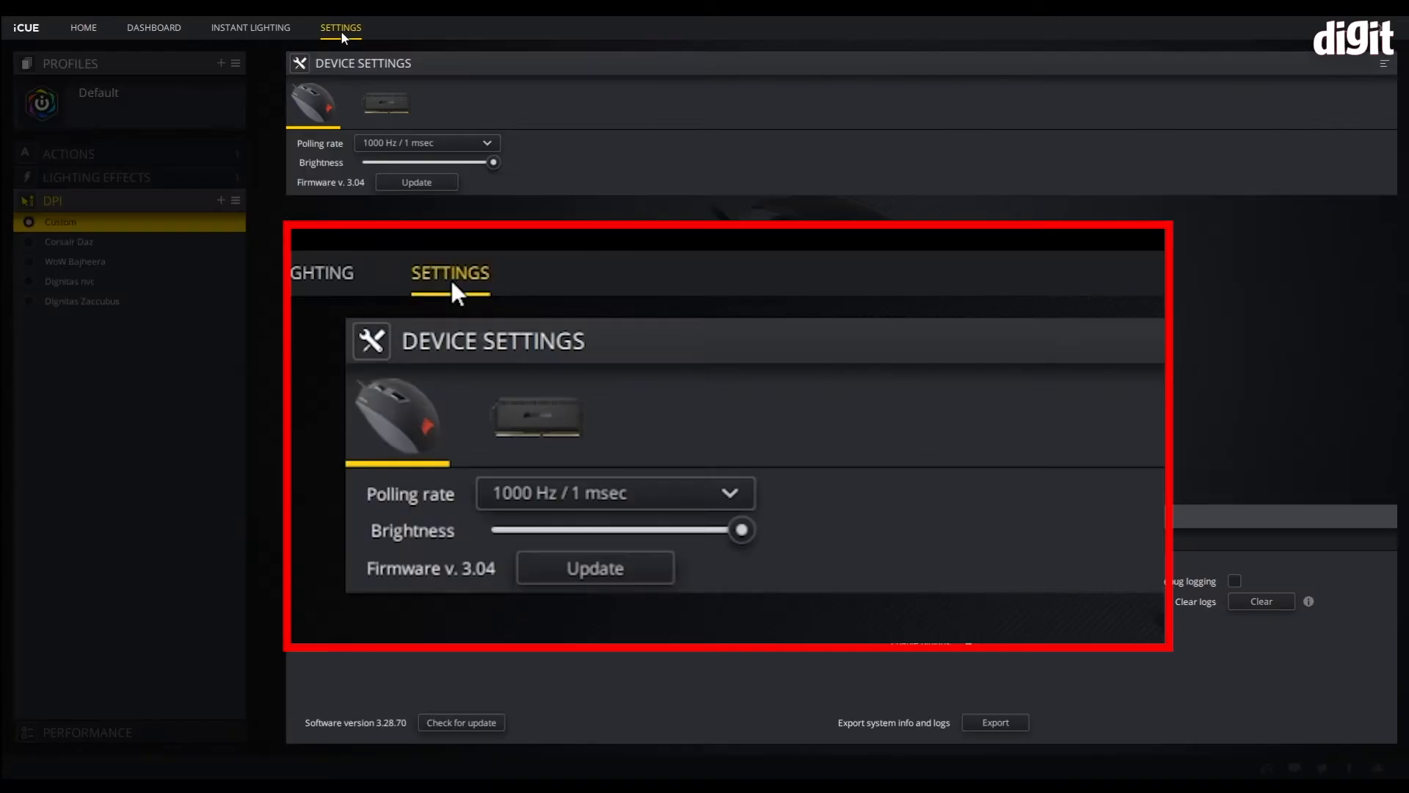
pyautogui.moveTo(402, 368)
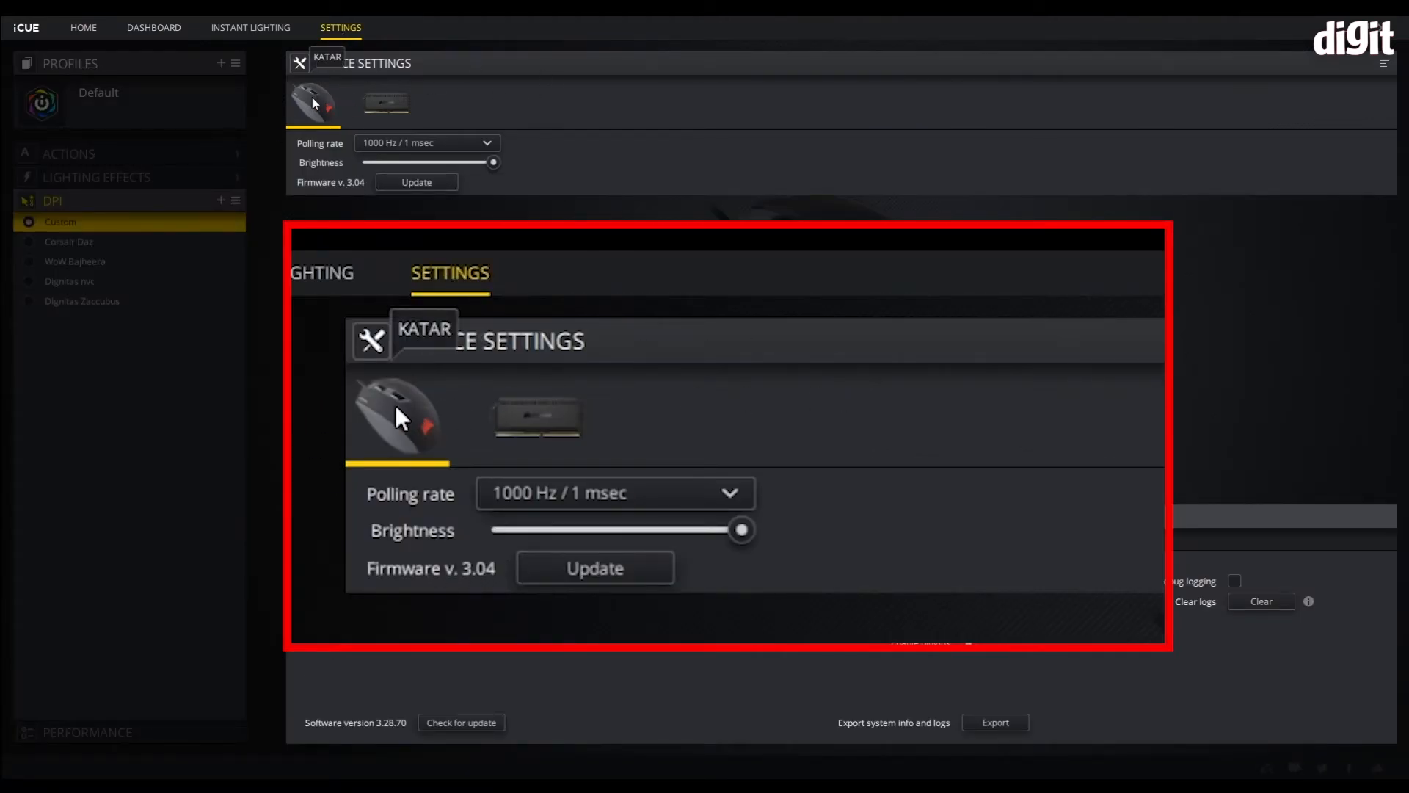
pyautogui.click(384, 101)
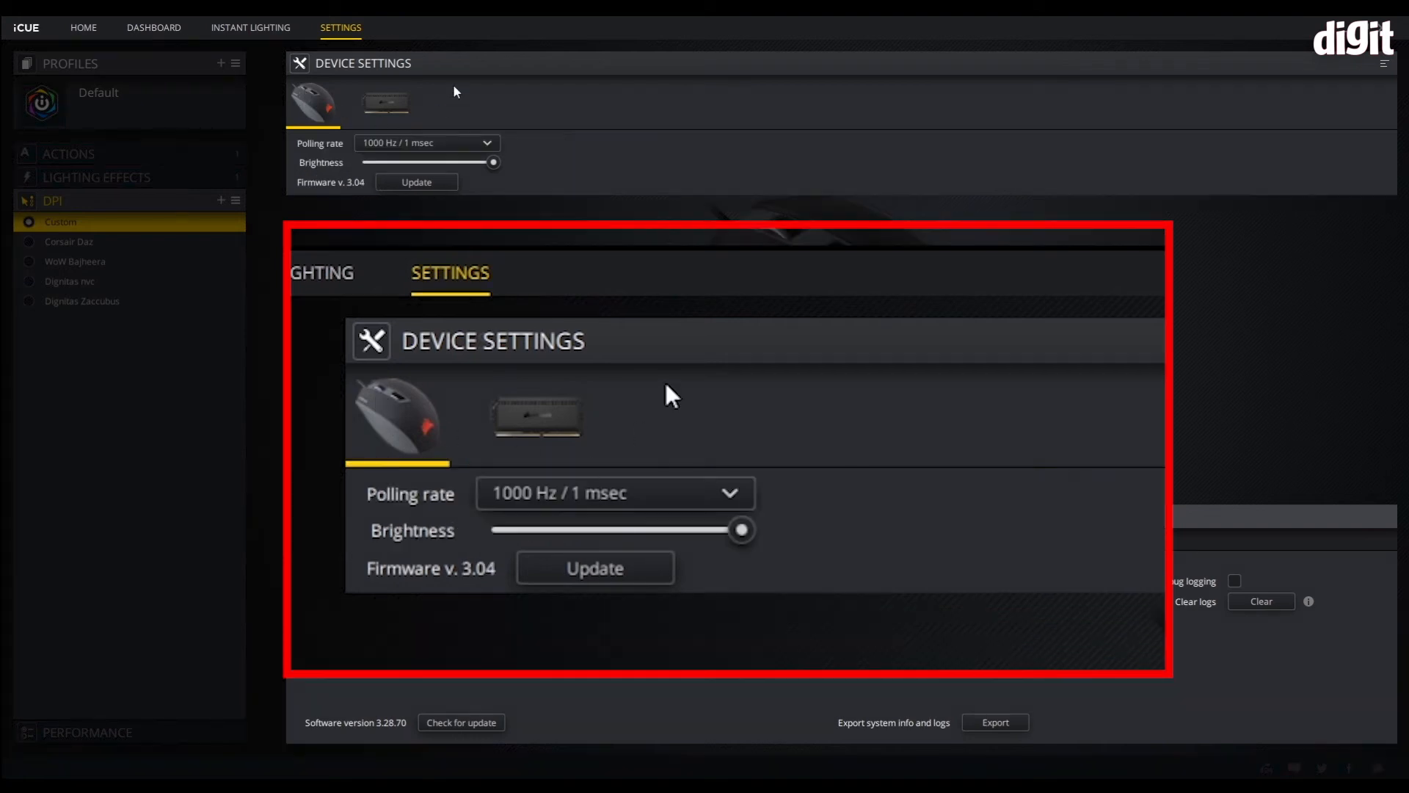
pyautogui.click(614, 493)
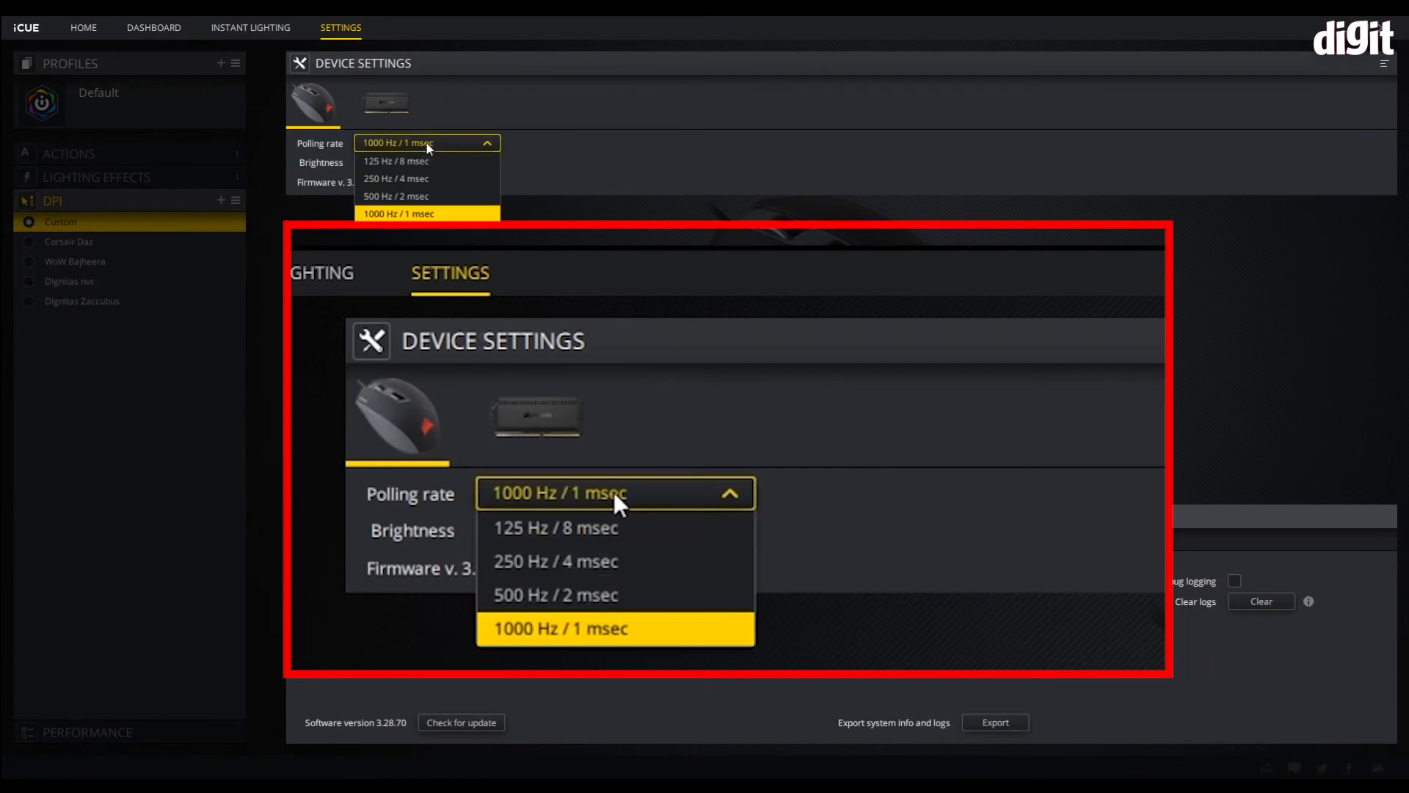
pyautogui.moveTo(630, 642)
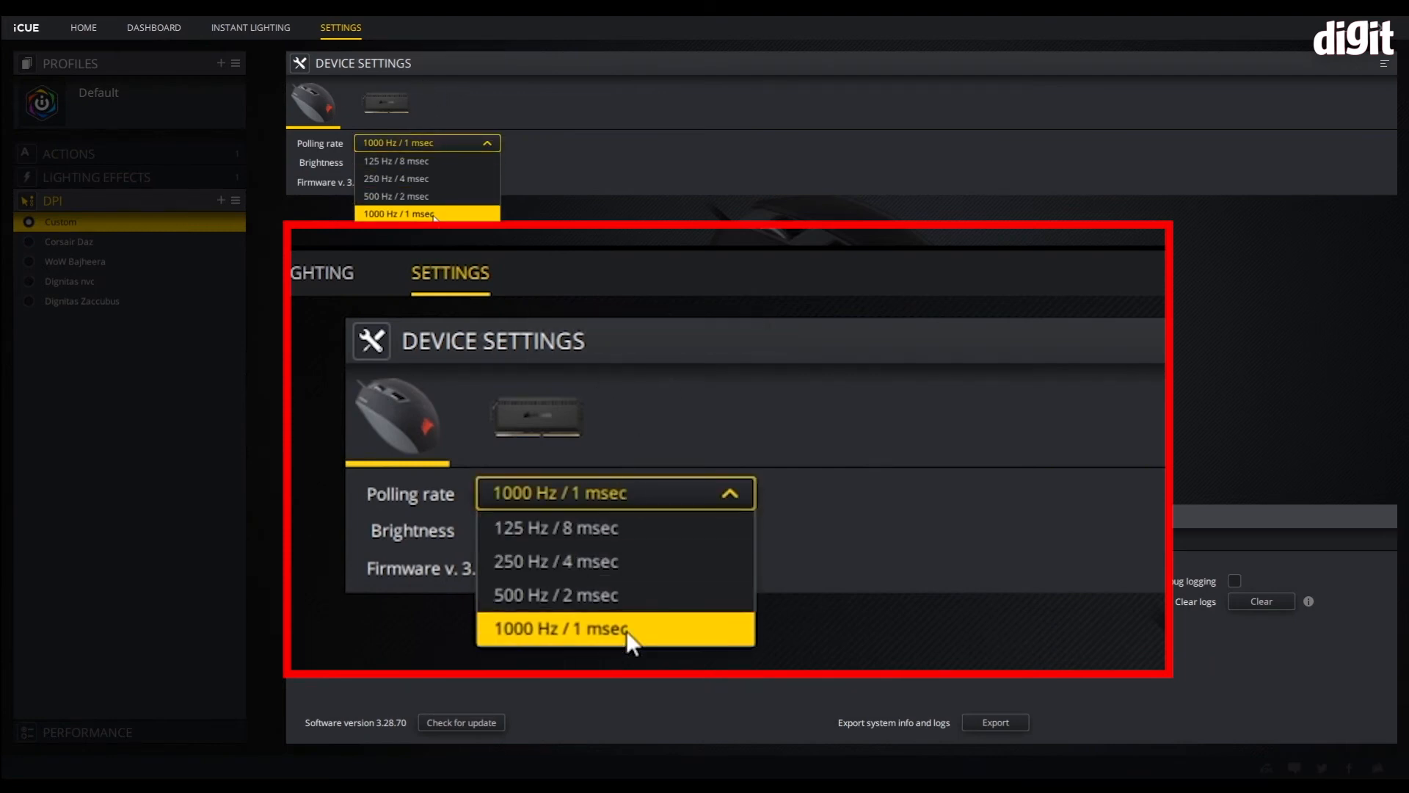
pyautogui.click(558, 628)
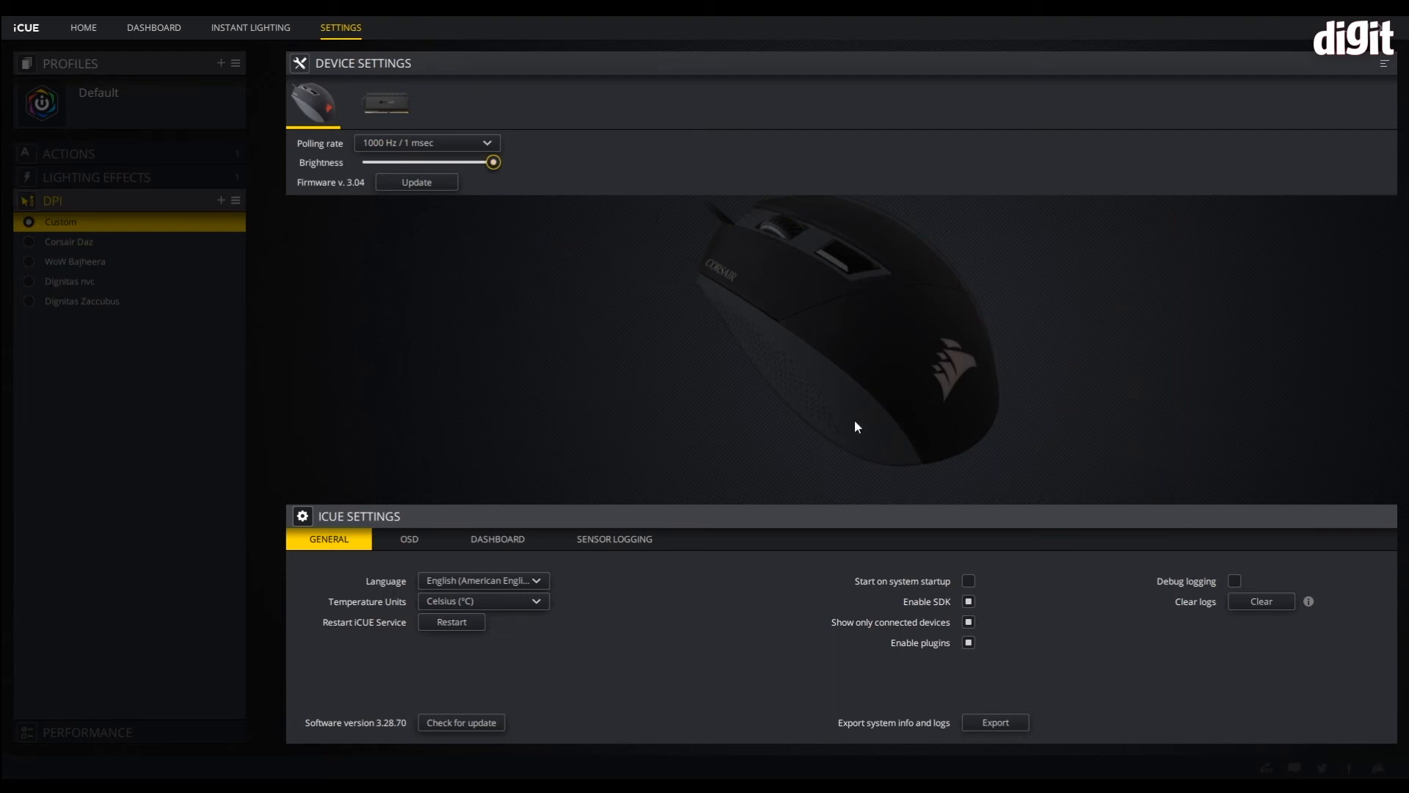
pyautogui.moveTo(879, 310)
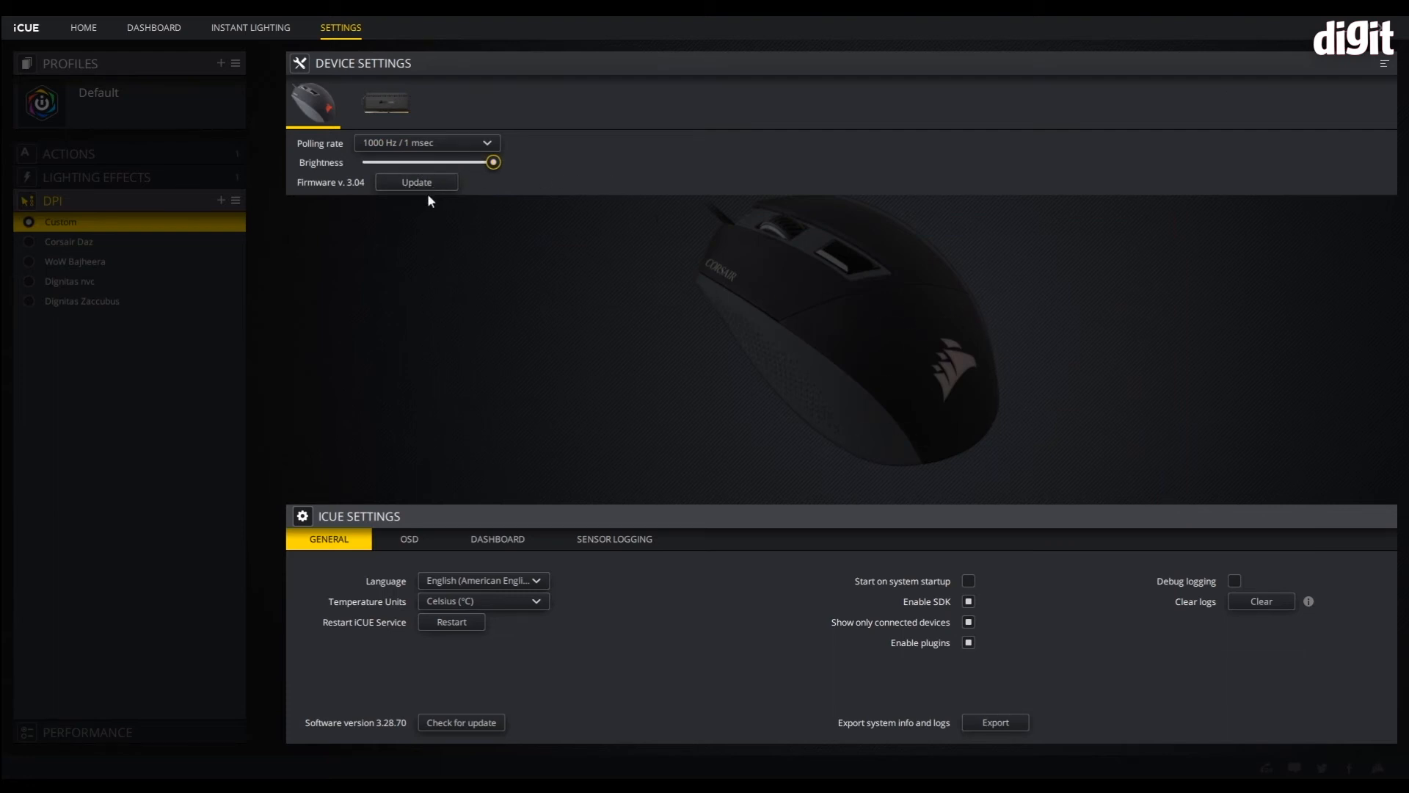
# - Check the Katar's firmware and choose Force update, confirming it already runs version 3.04
pyautogui.click(416, 182)
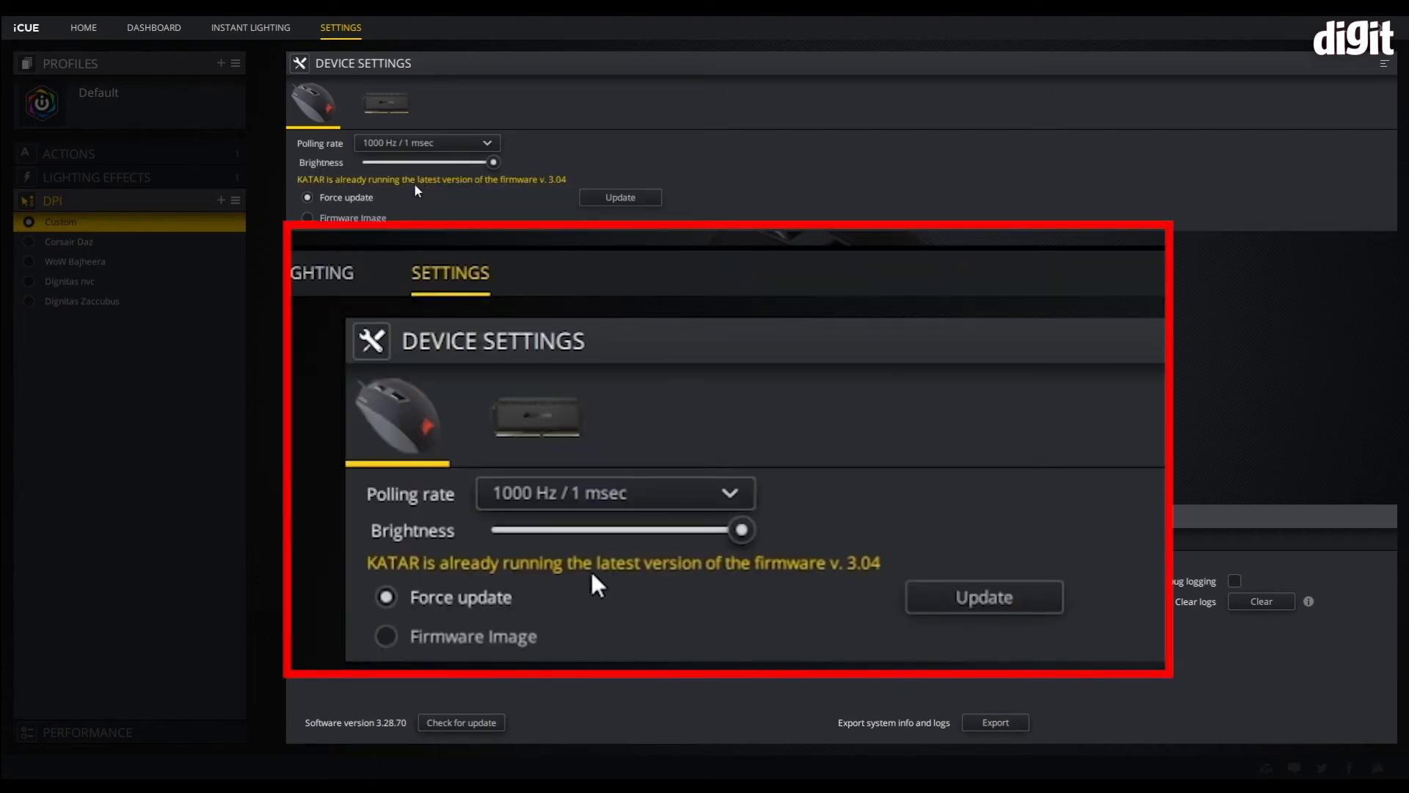
pyautogui.click(386, 635)
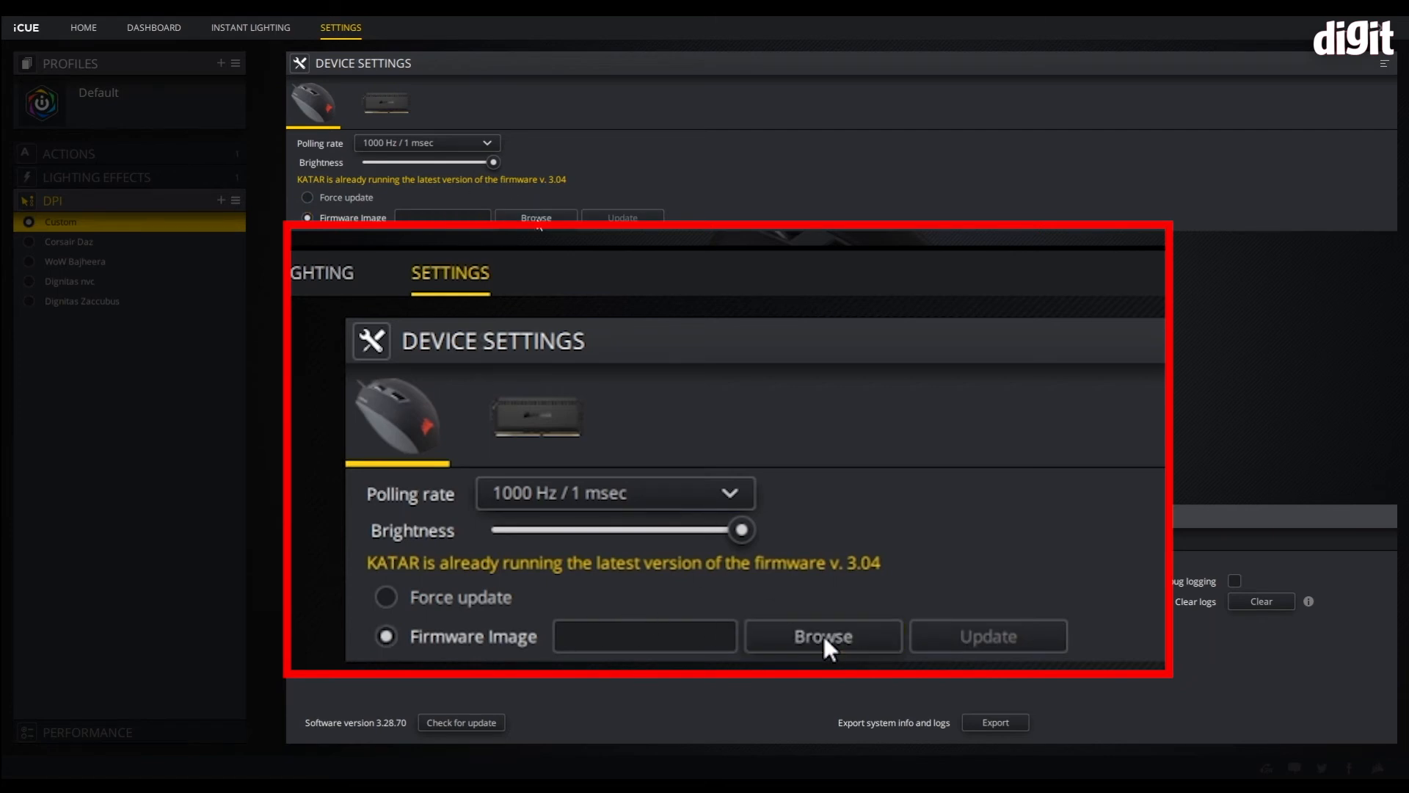
pyautogui.moveTo(1104, 286)
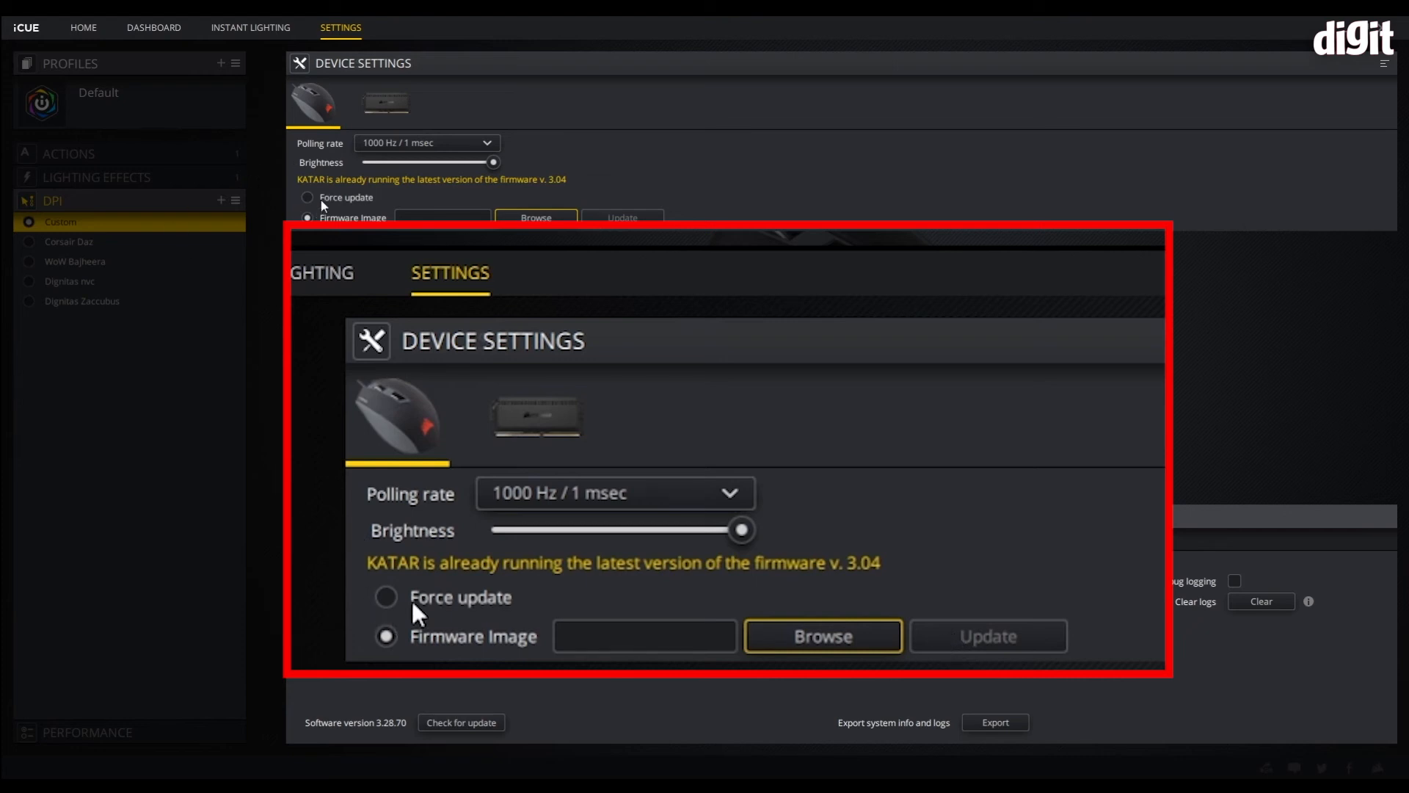
pyautogui.click(385, 598)
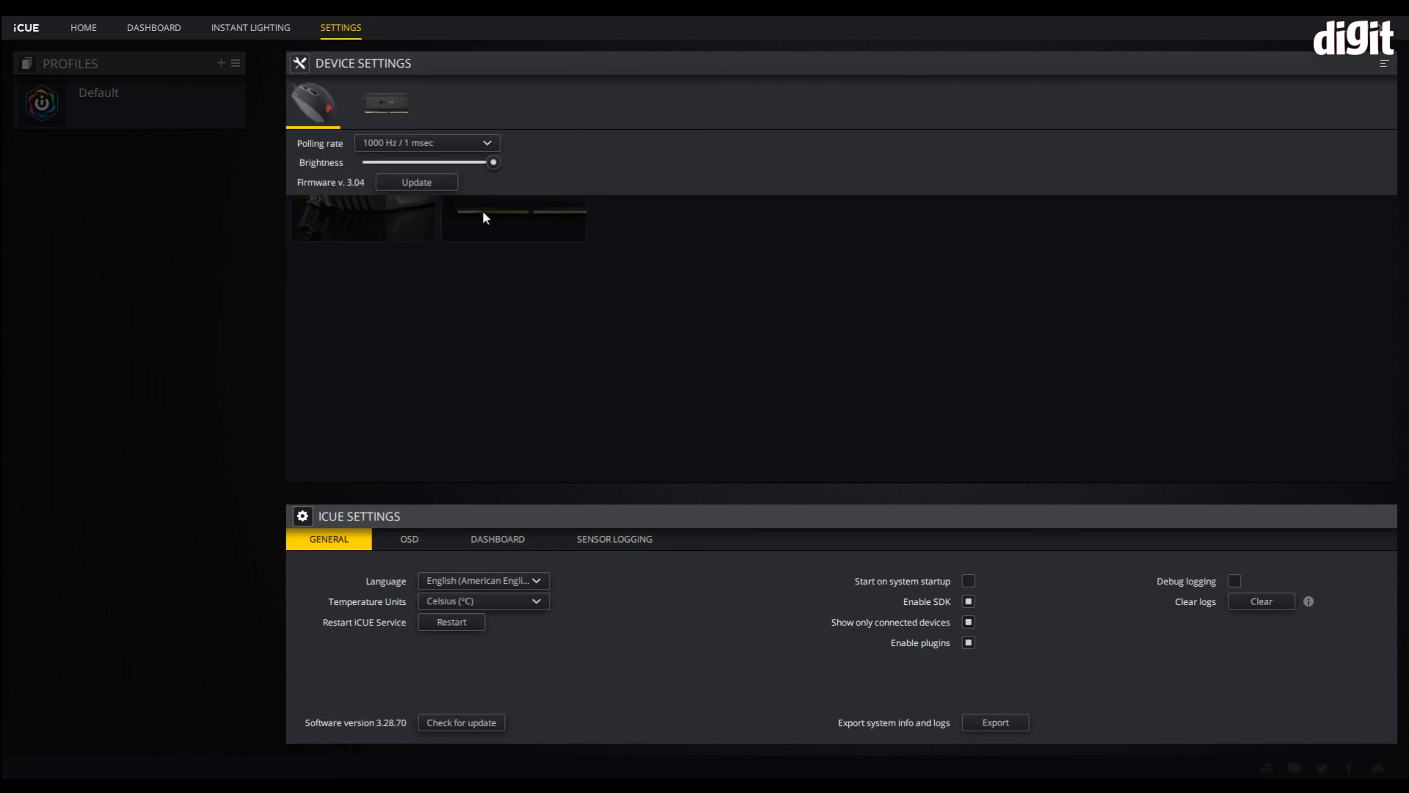
# - Review the Katar's Performance, DPI stages and static red logo Lighting Effects panels without changes
pyautogui.click(82, 26)
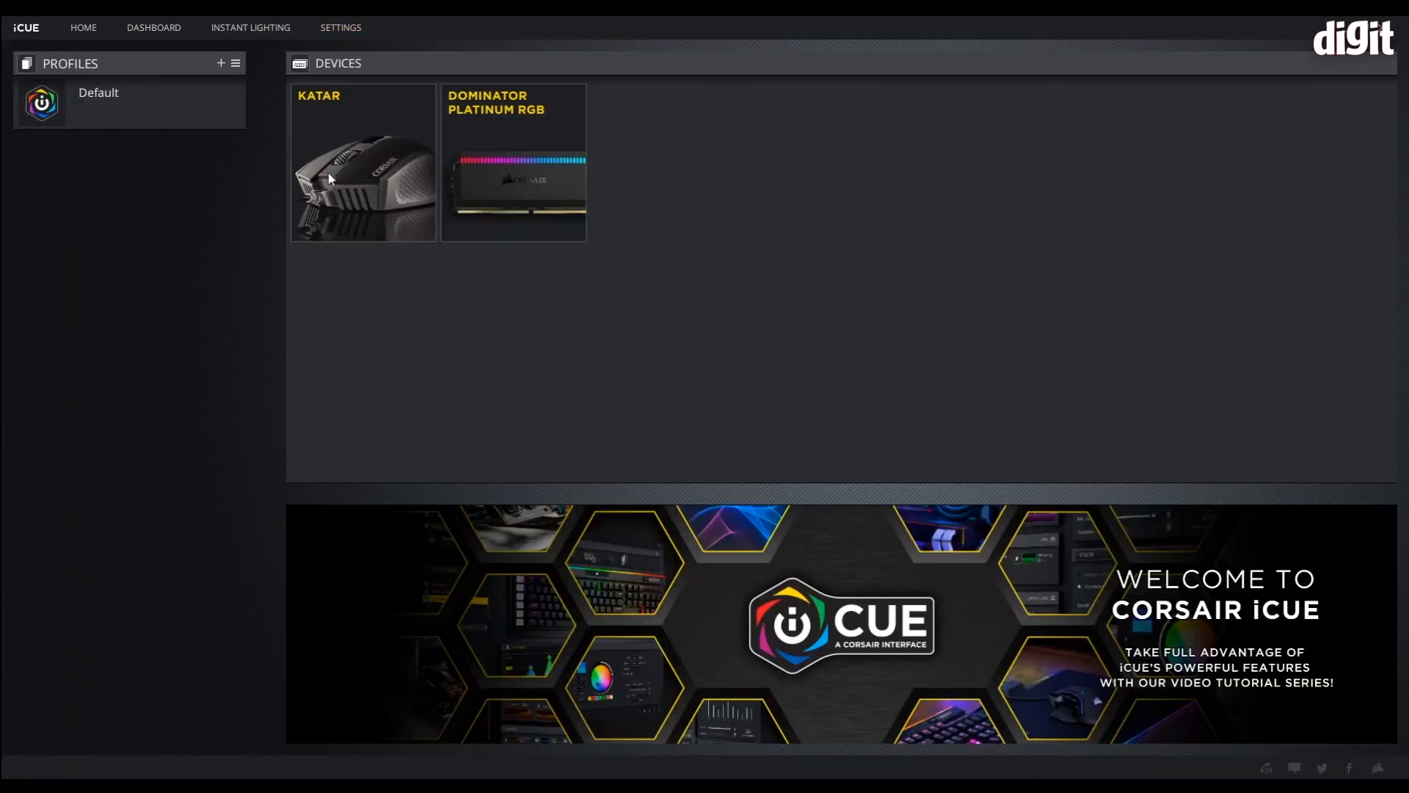
pyautogui.moveTo(378, 216)
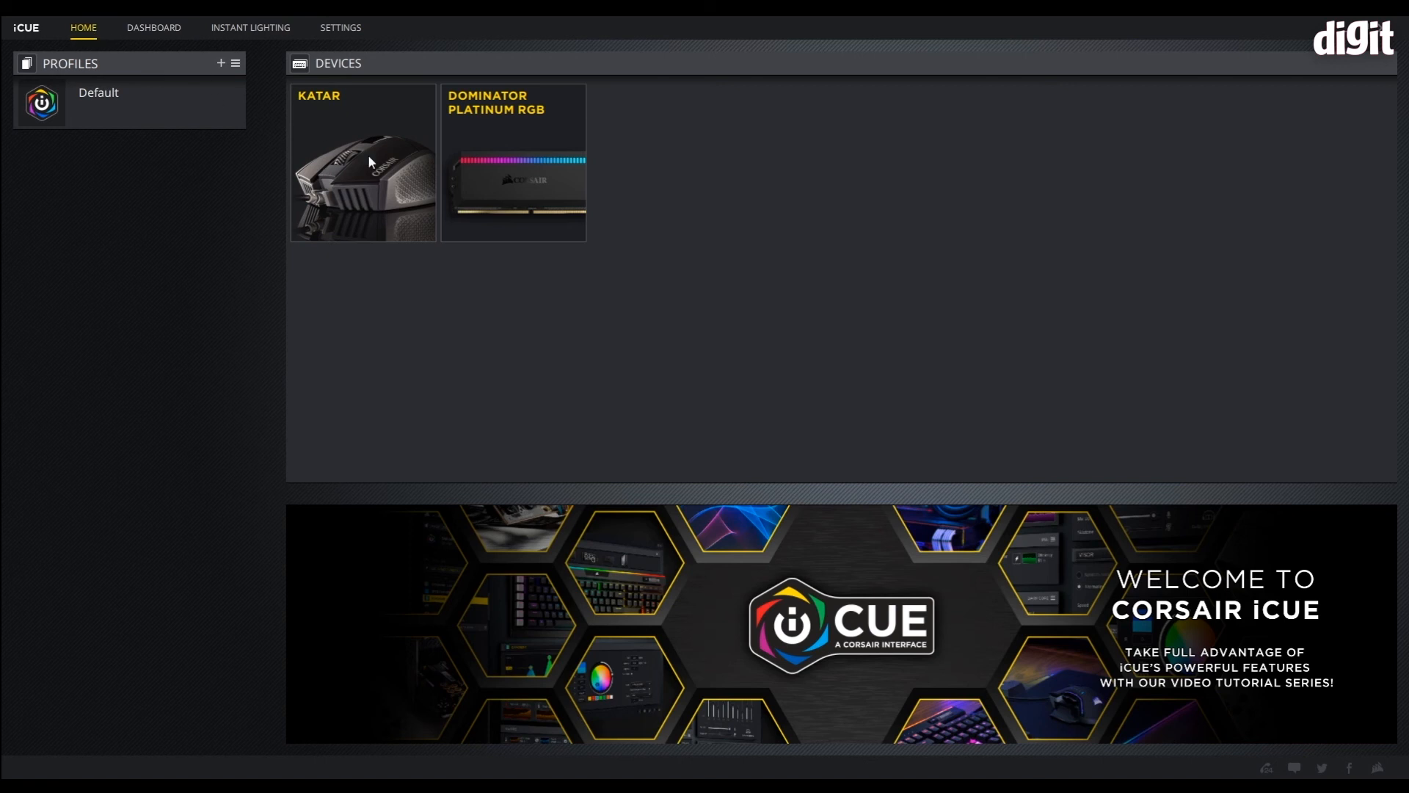
pyautogui.click(362, 161)
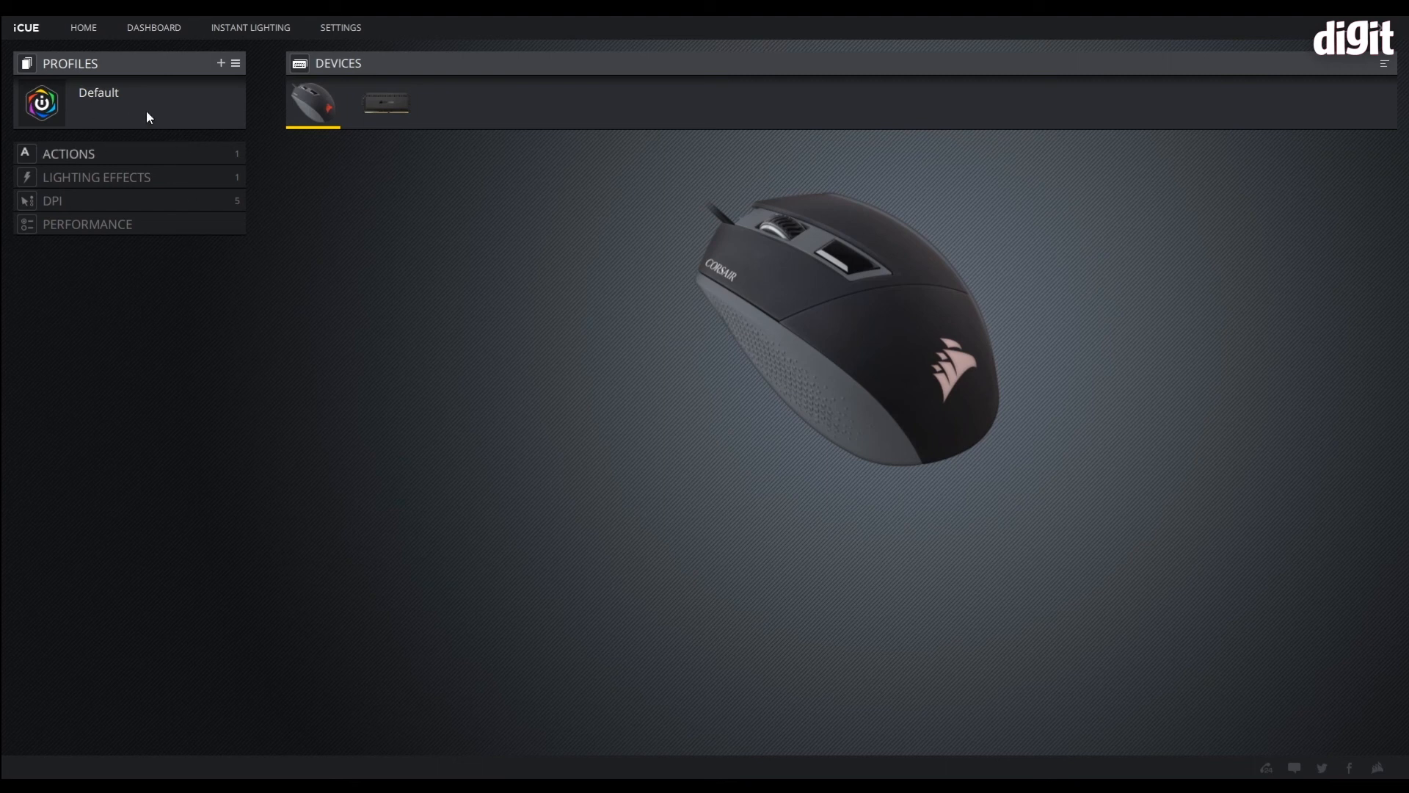
pyautogui.moveTo(151, 150)
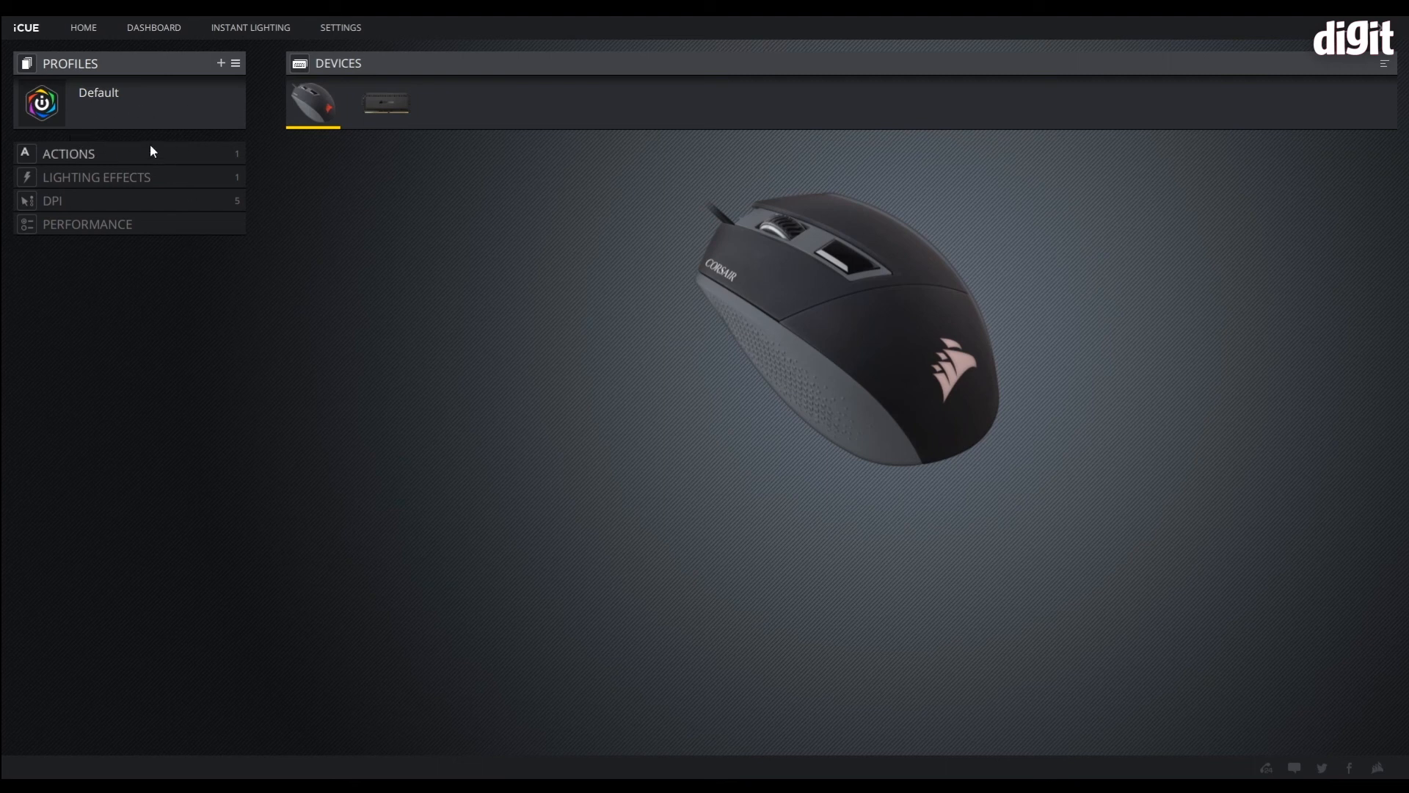
pyautogui.click(86, 223)
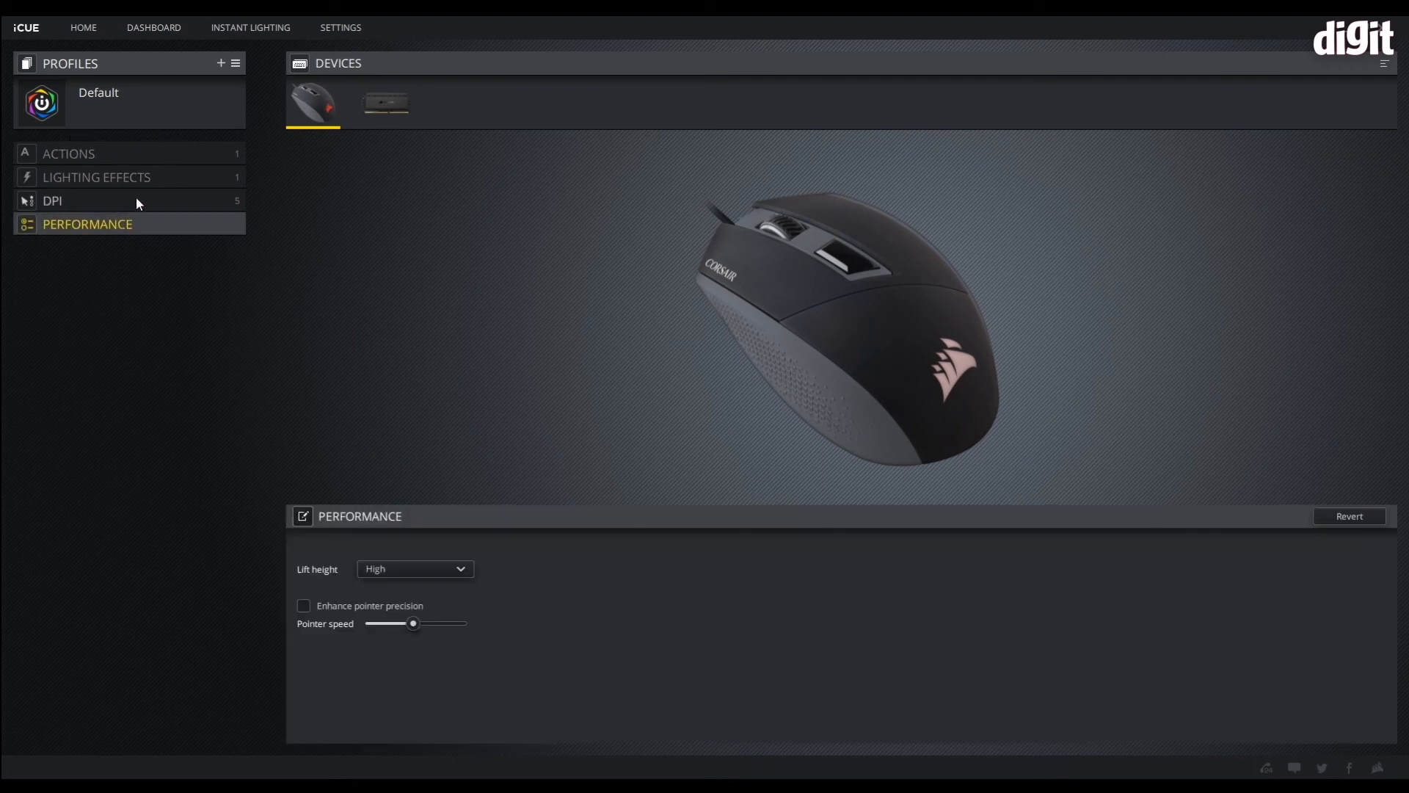
pyautogui.click(53, 201)
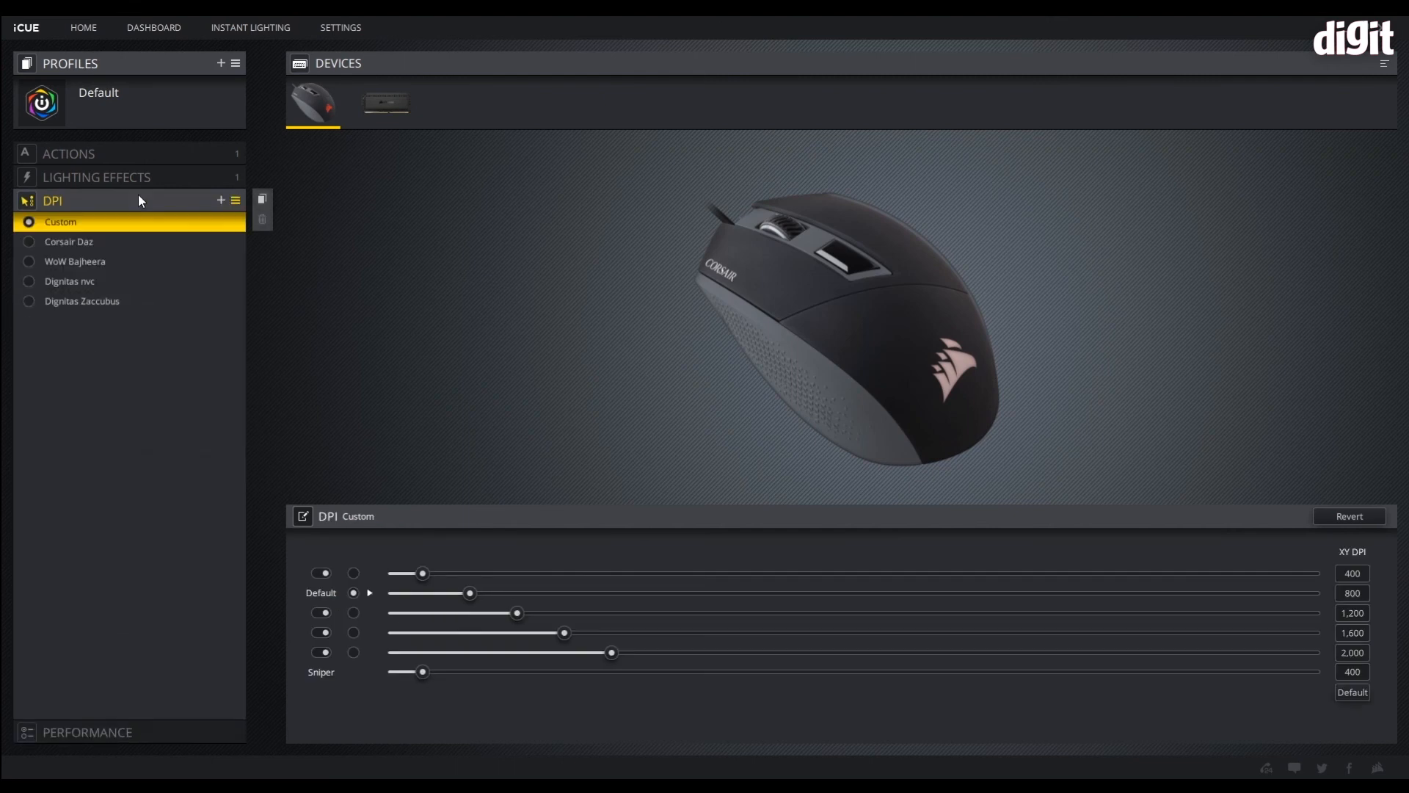
pyautogui.moveTo(716, 734)
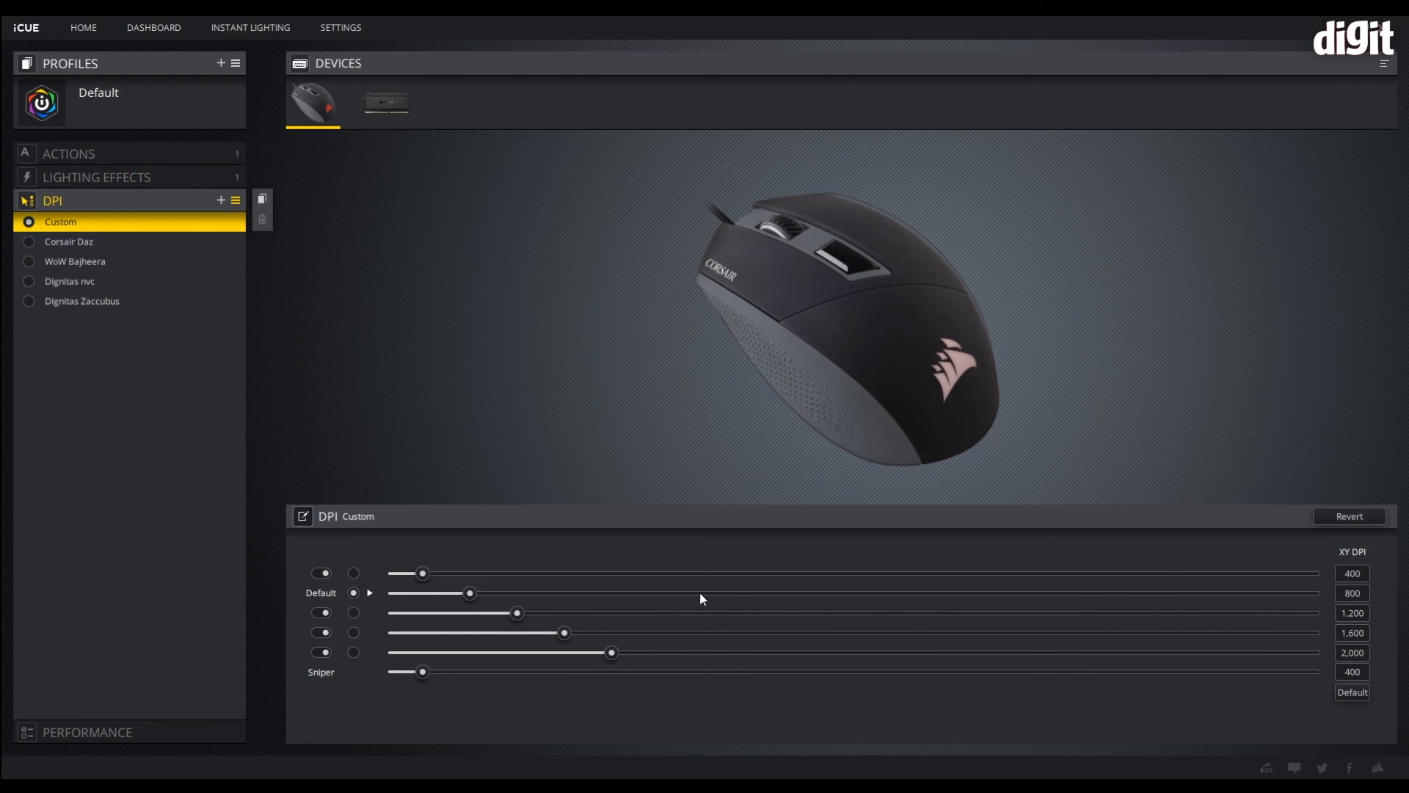
pyautogui.click(97, 178)
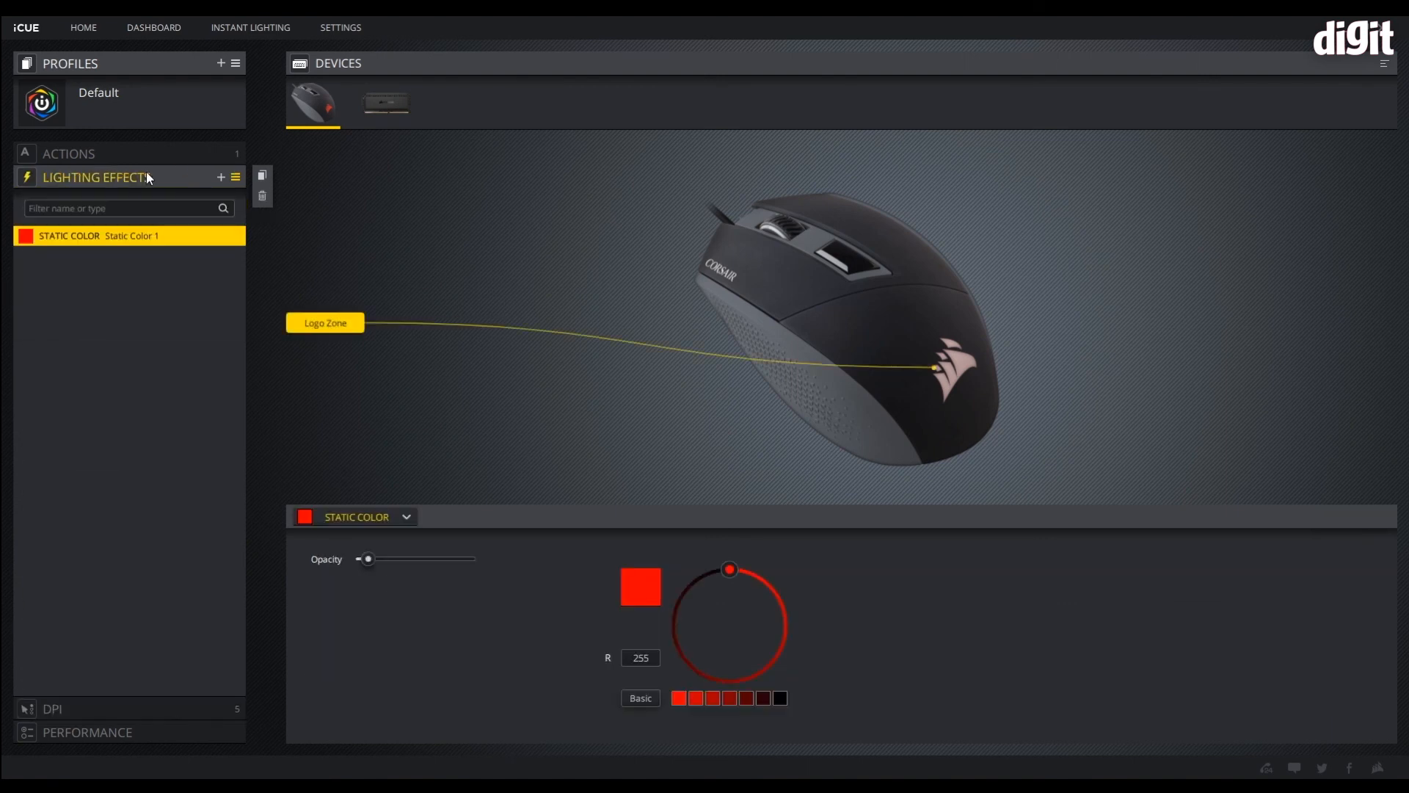